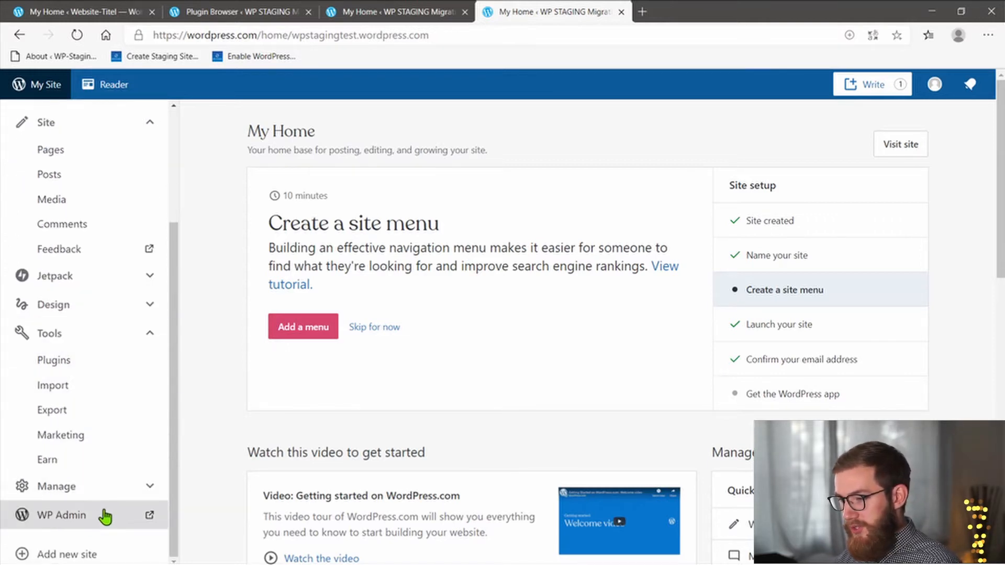
Go from WP Admin to the Tools > Export content page
click(61, 515)
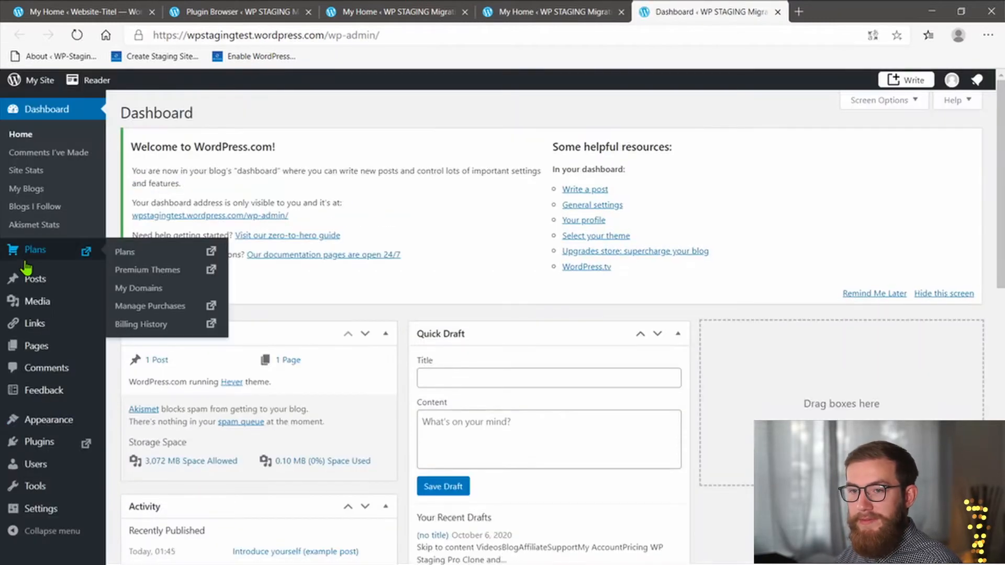
scroll(down, 3)
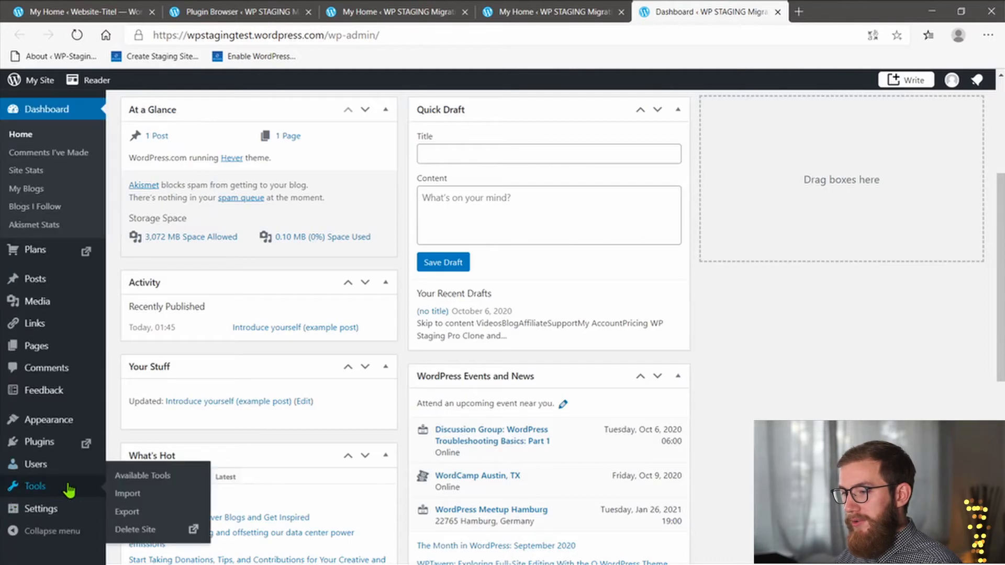
click(126, 512)
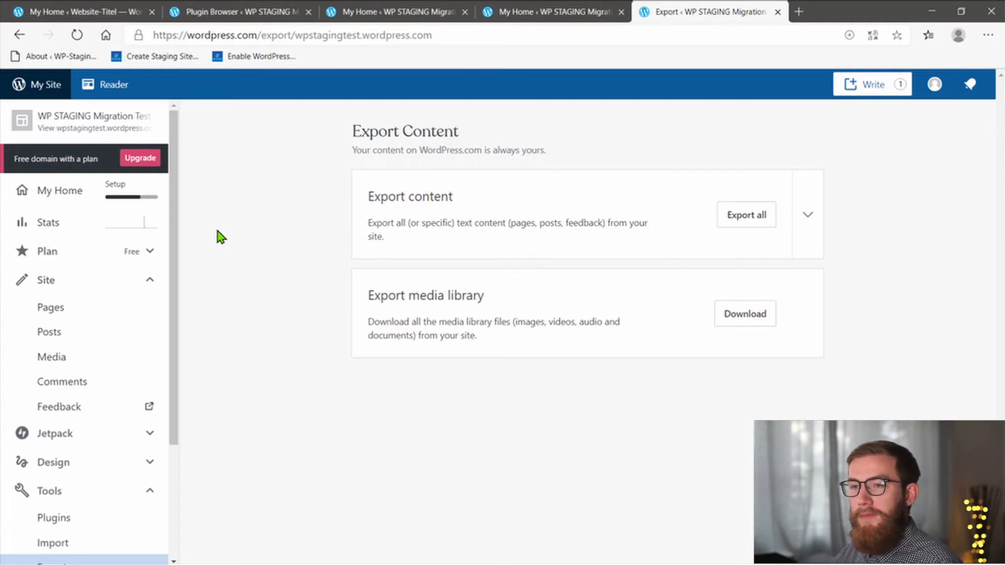
Export all site content and download the resulting zip archive
click(745, 214)
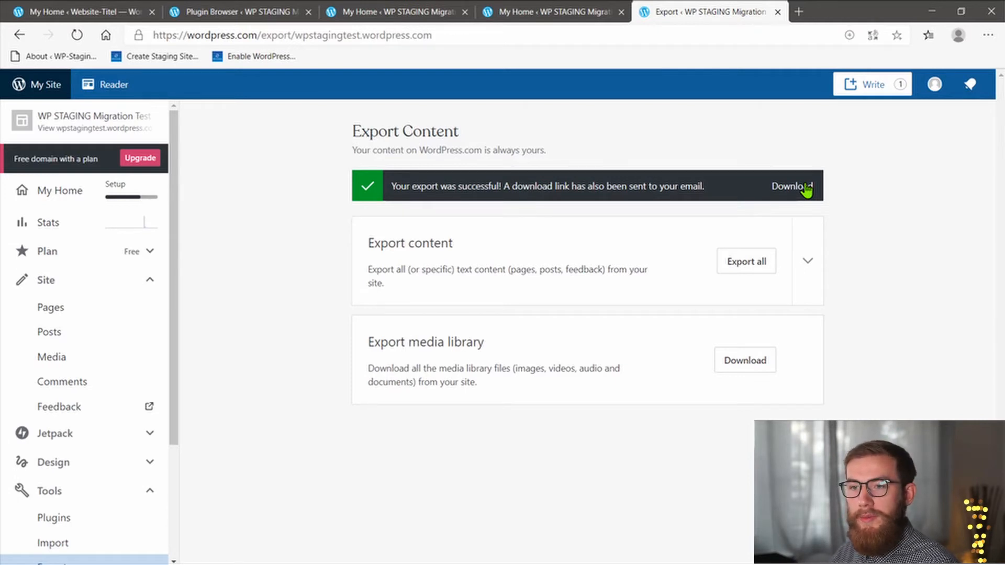
click(791, 186)
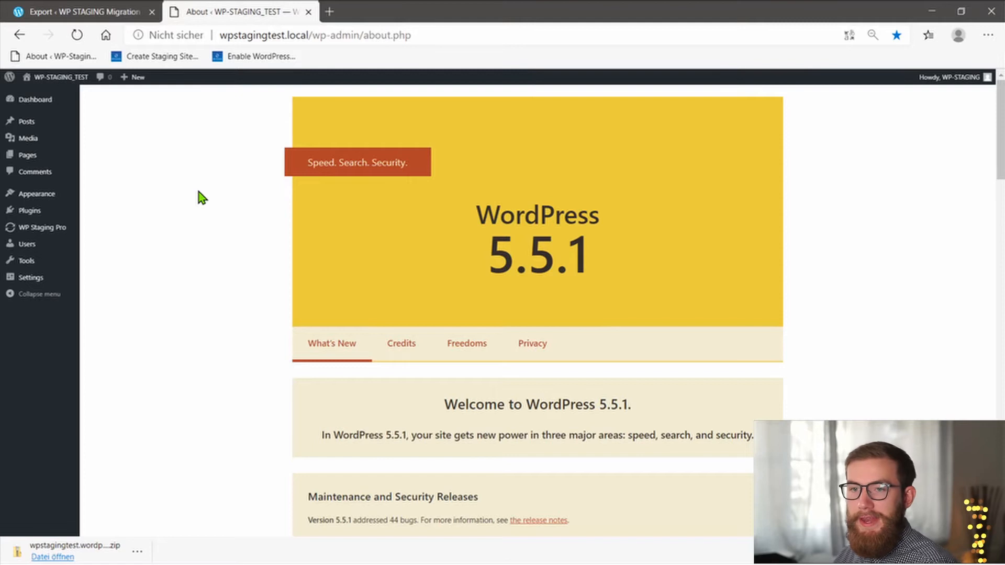
mouse_move(171, 203)
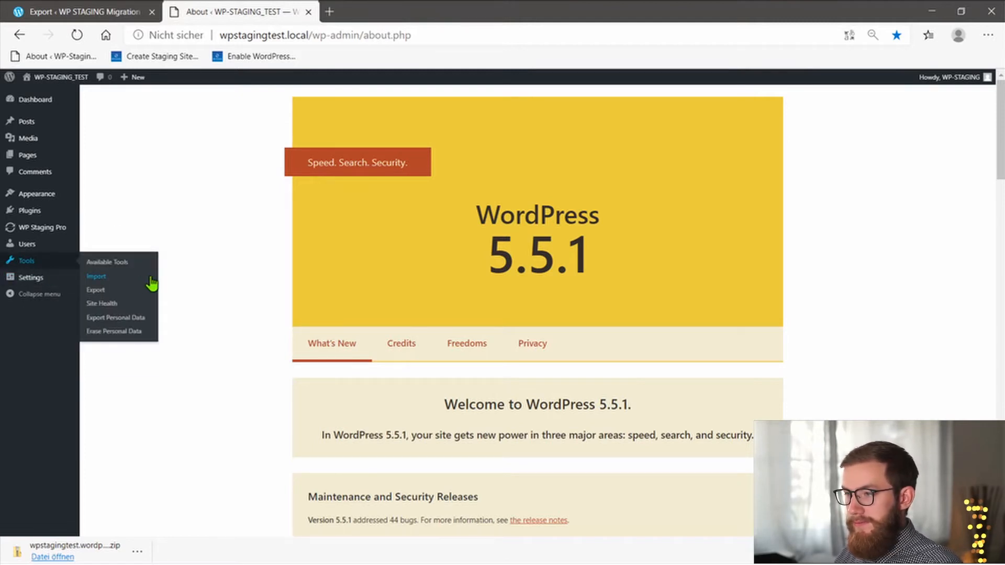
Install the WordPress importer from the local site's Tools > Import page
click(95, 277)
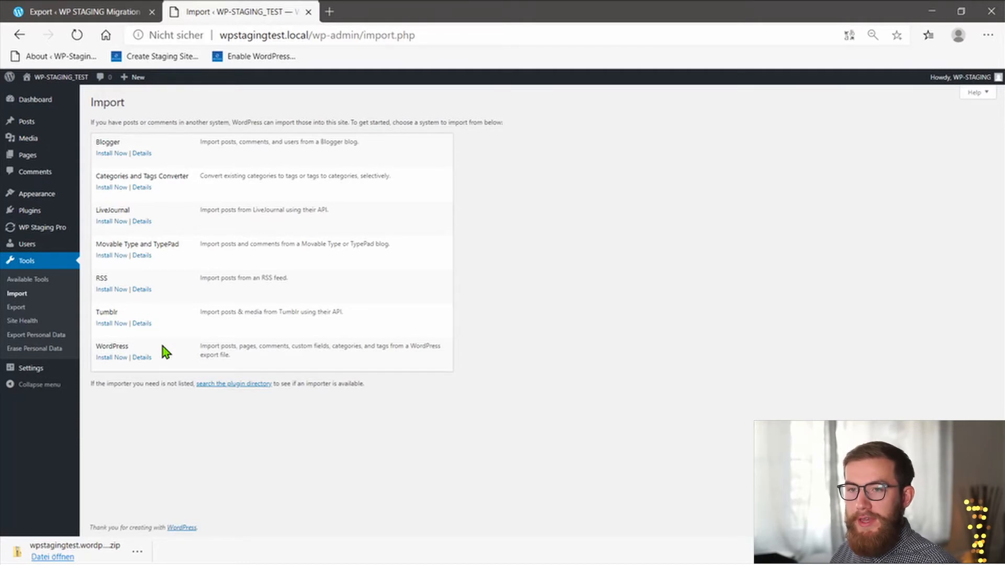
click(111, 357)
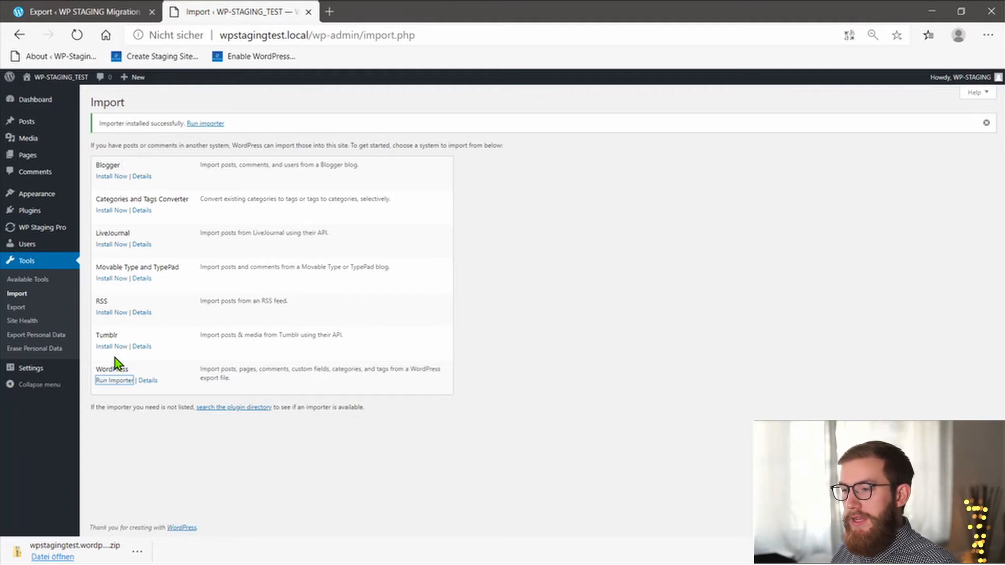
Run the WordPress importer and upload the exported content file
click(114, 380)
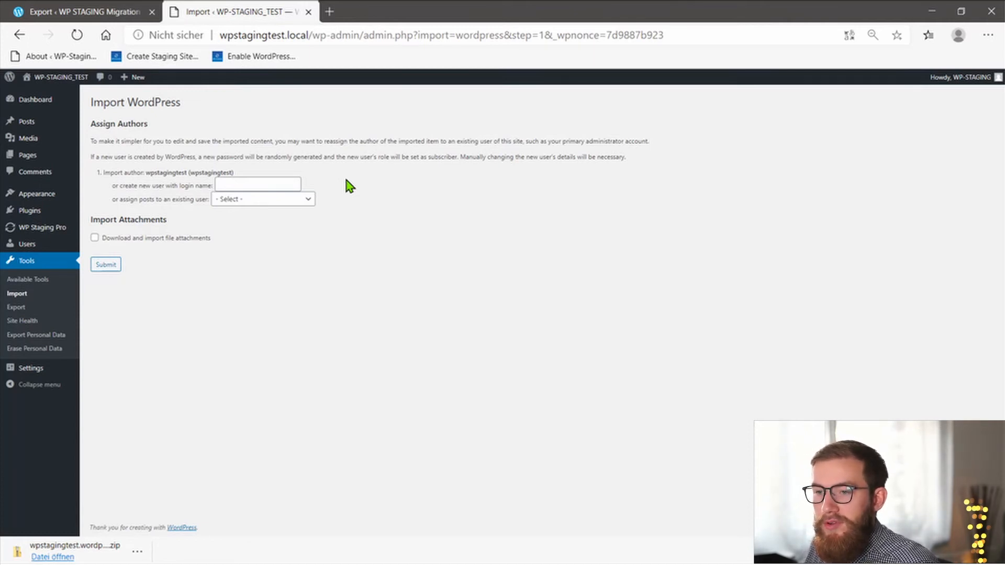
Enable 'Download and import file attachments' and submit the import
click(95, 238)
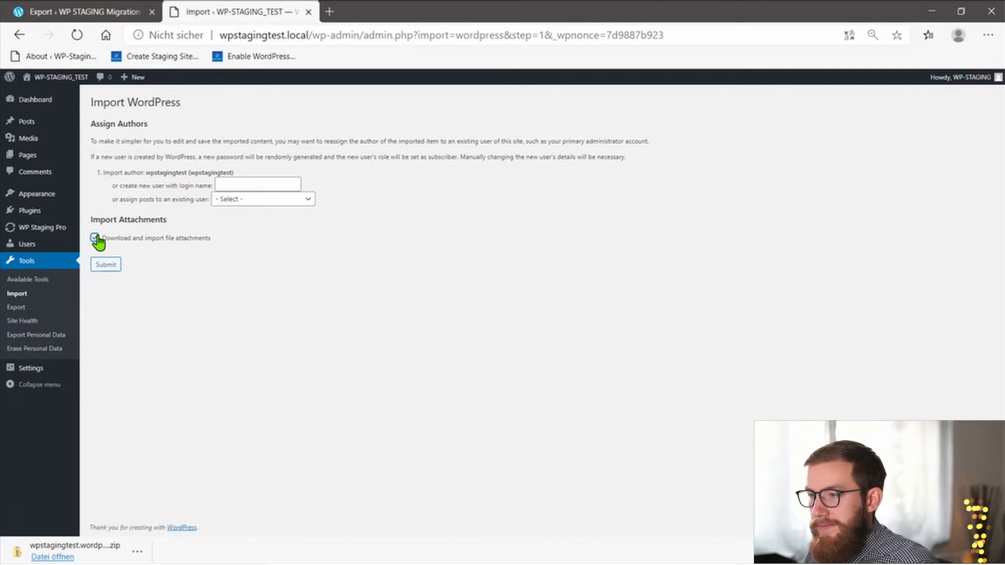
click(105, 265)
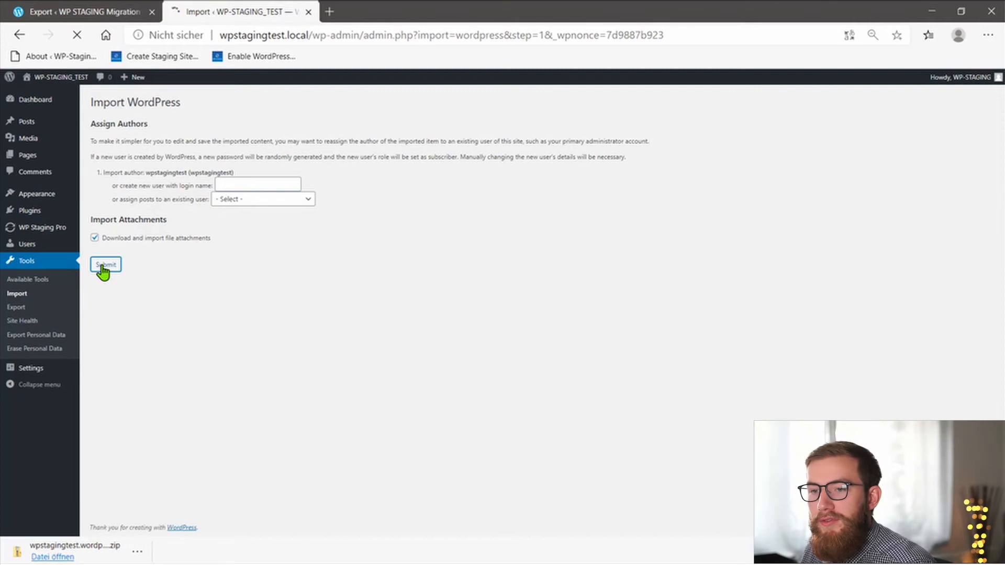
click(105, 265)
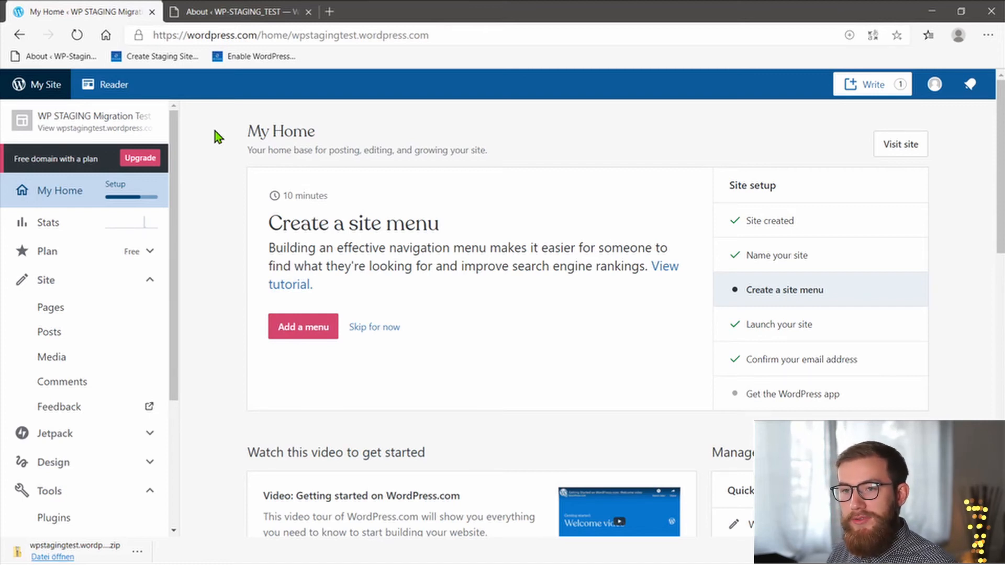
mouse_move(232, 259)
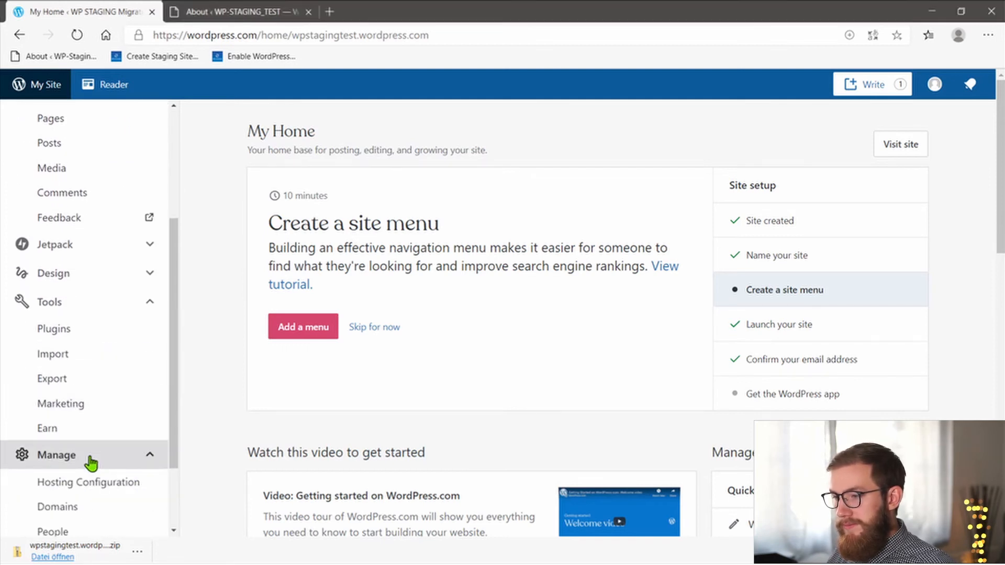
scroll(down, 3)
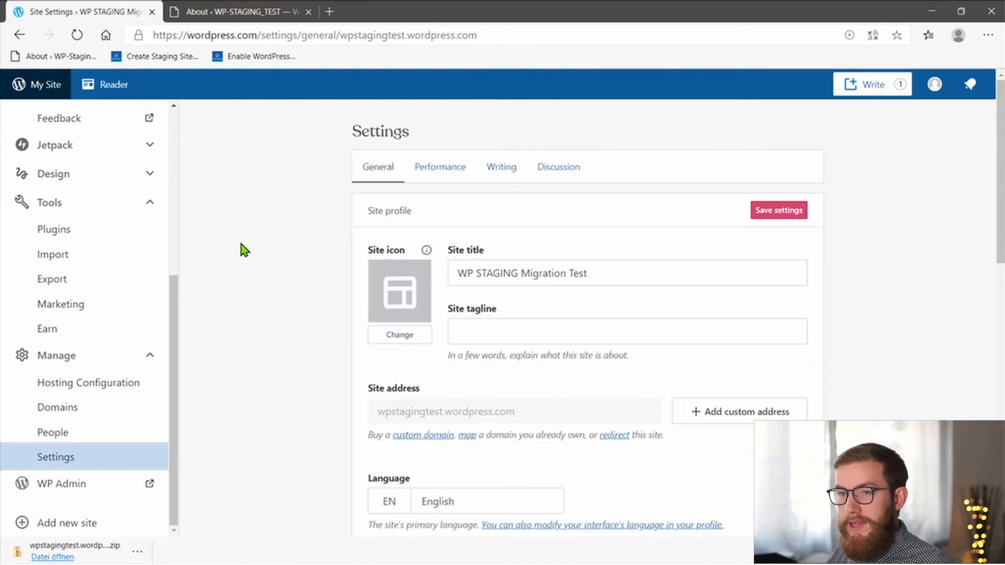
mouse_move(622, 449)
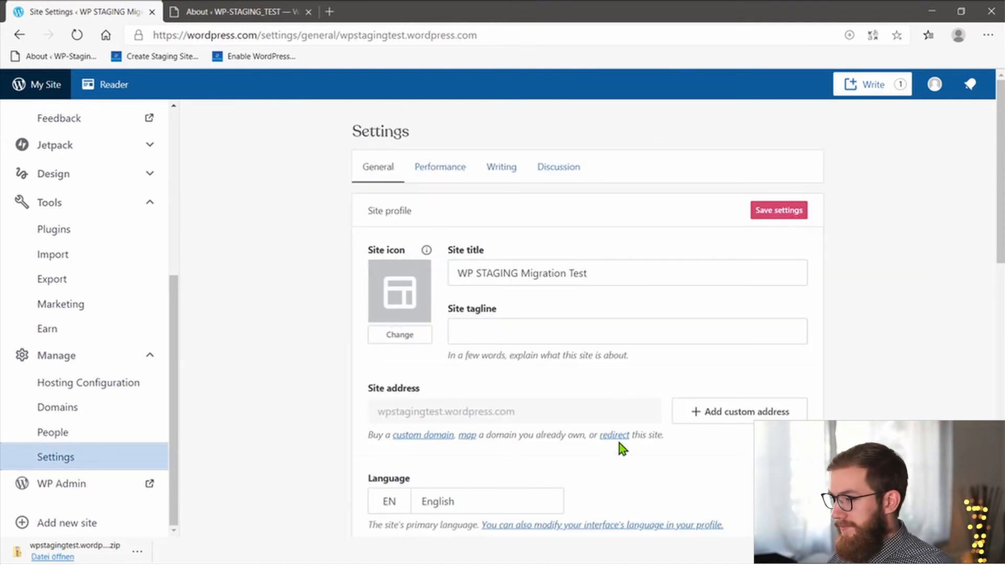
click(614, 434)
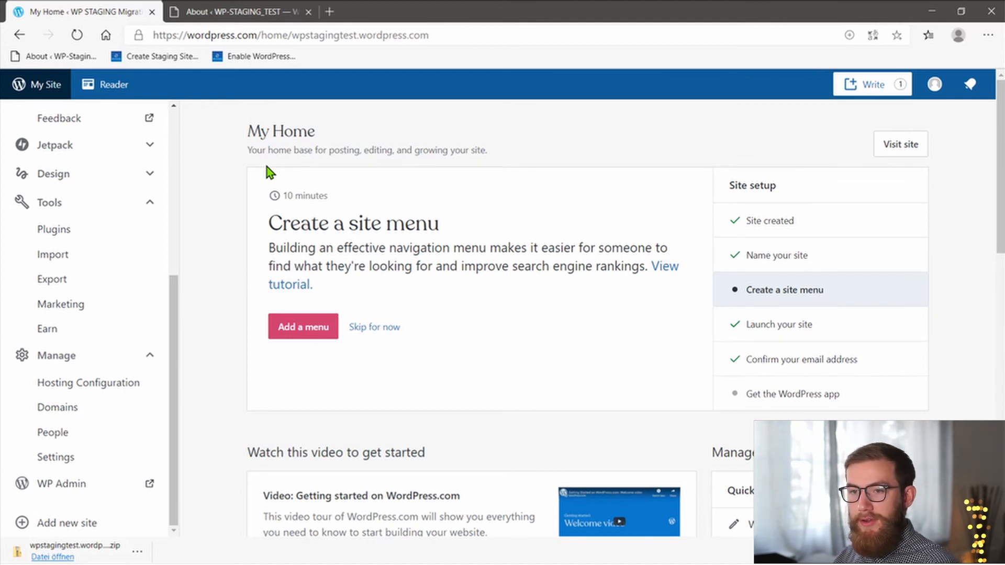
Select 'I would like my site to be private' in Settings > Reading and save
click(61, 483)
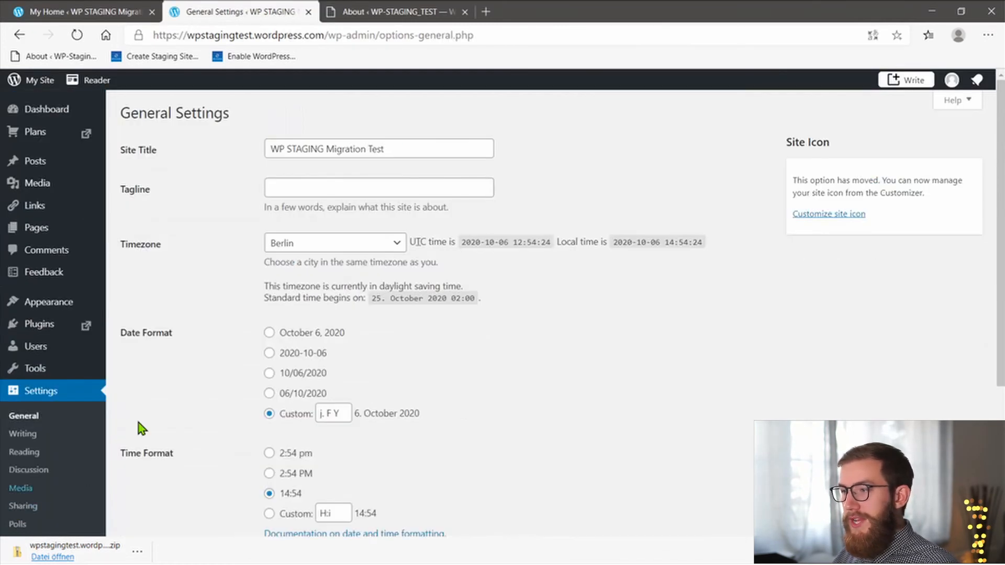
click(24, 451)
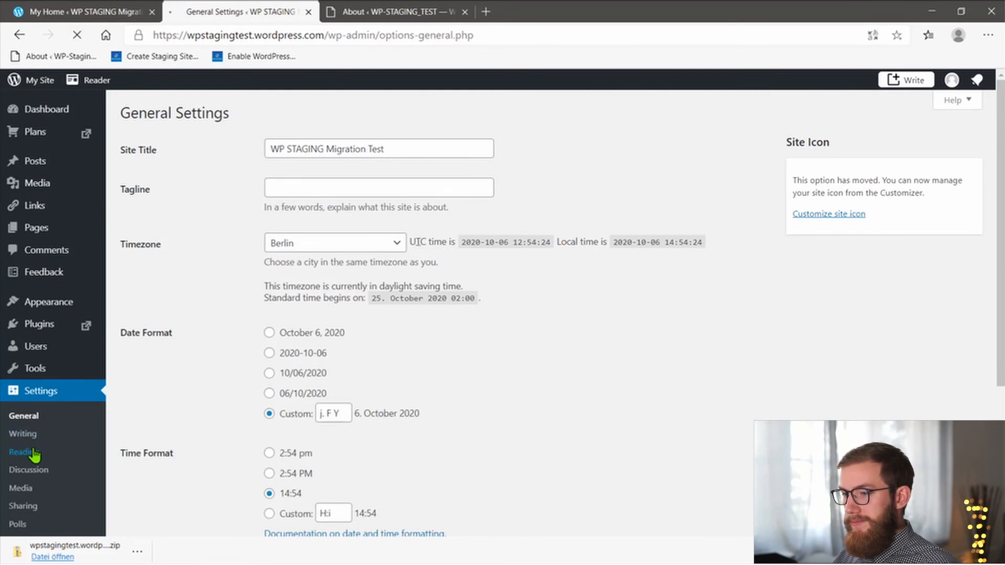
click(23, 452)
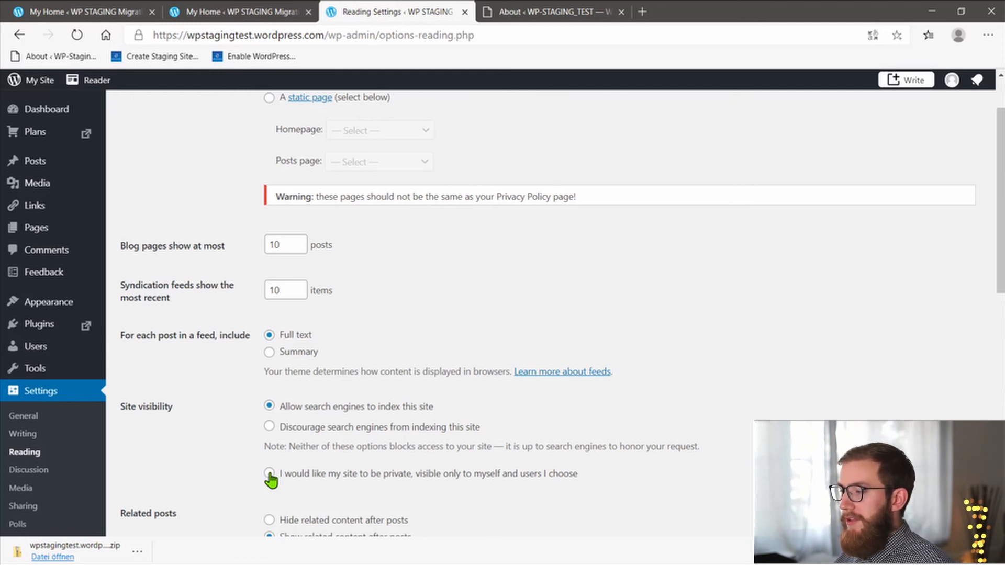
click(268, 474)
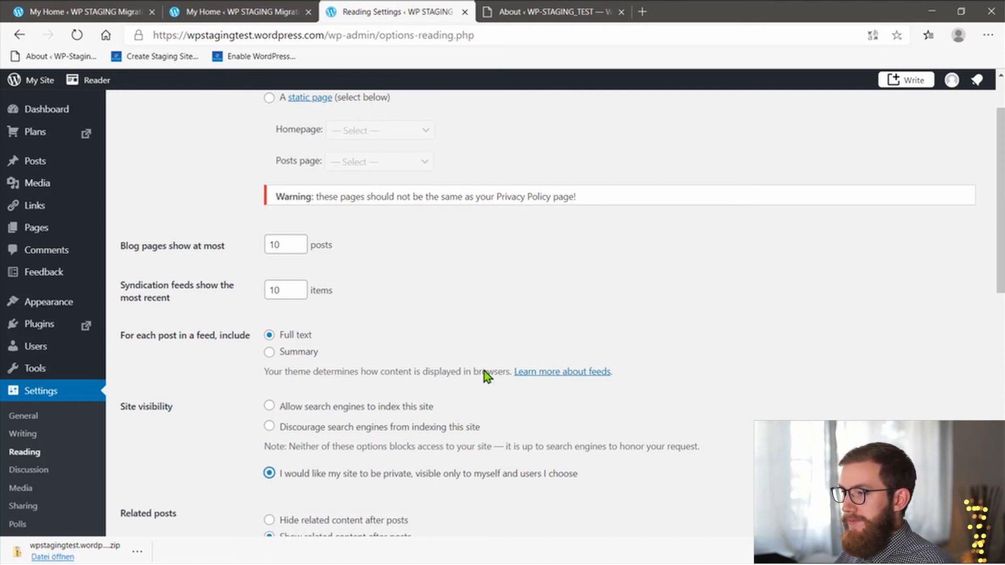
scroll(down, 3)
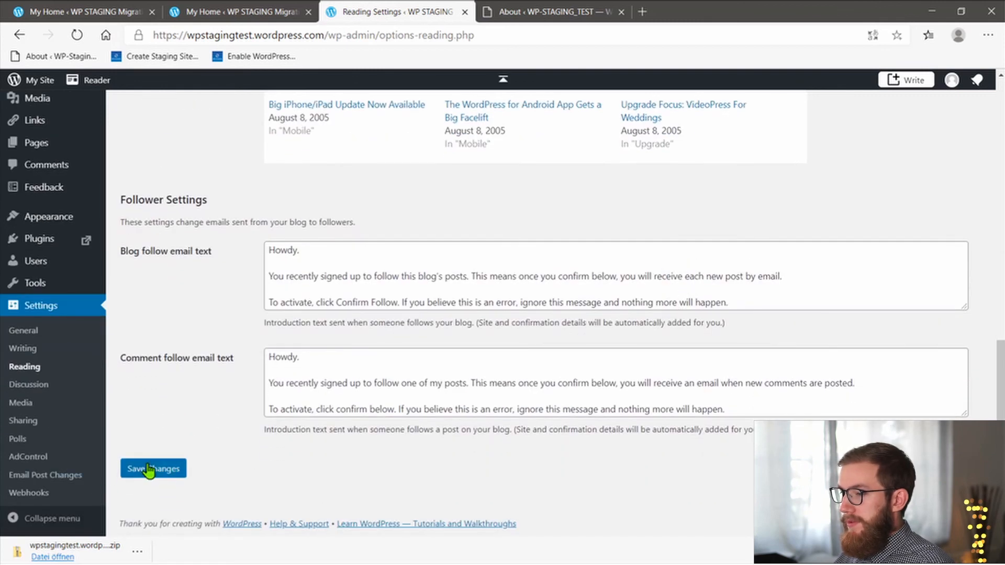
click(153, 468)
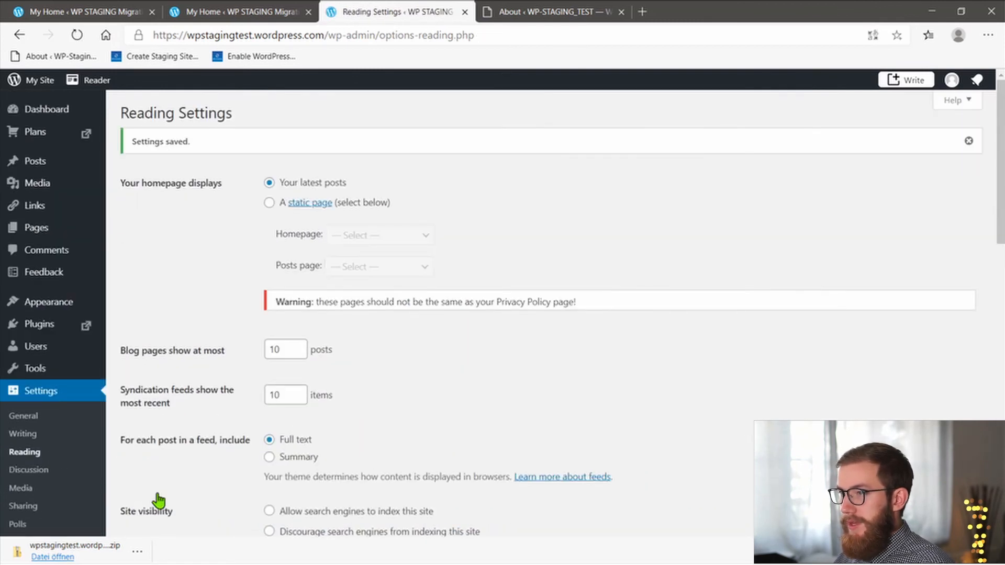